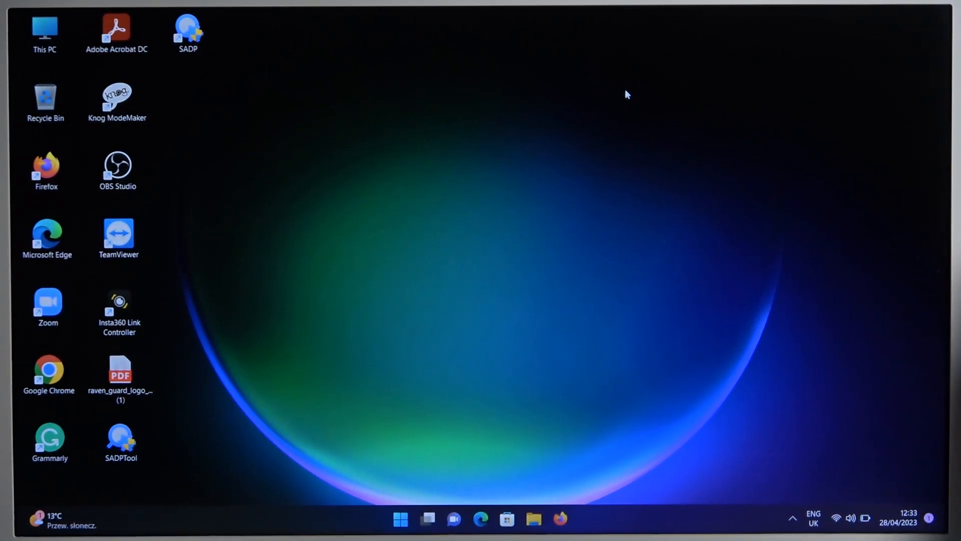
mouse_move(587, 357)
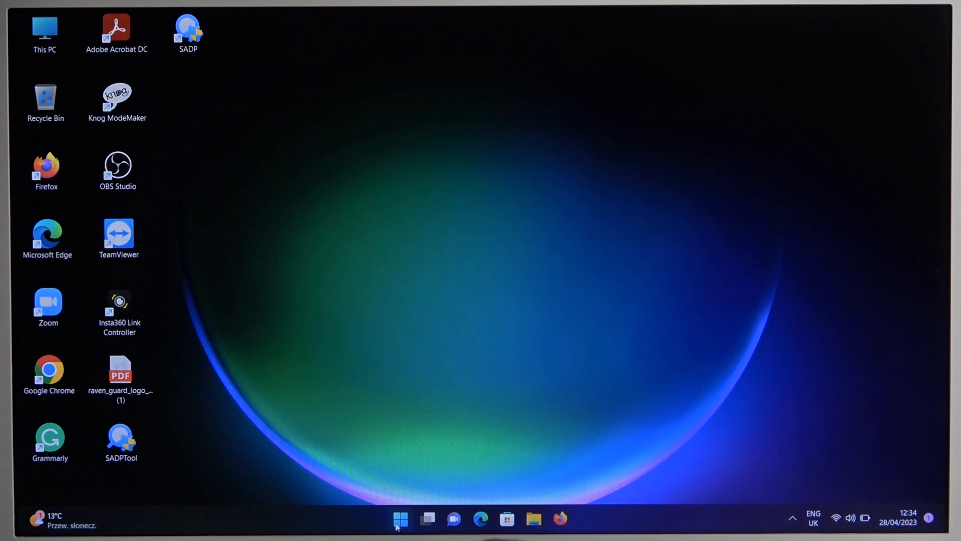
Step: Reach the Bluetooth & devices page of Windows Settings from the Start menu
left_click(399, 519)
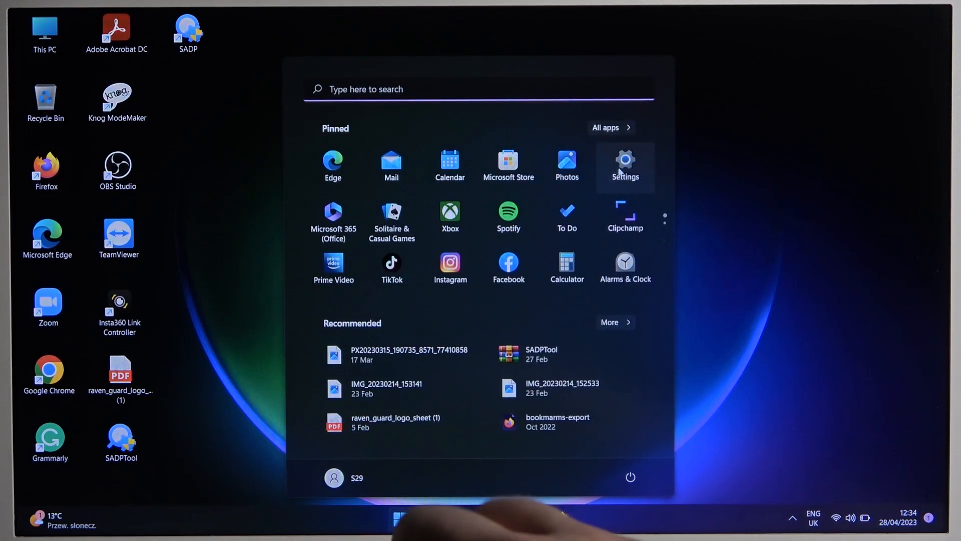
left_click(625, 163)
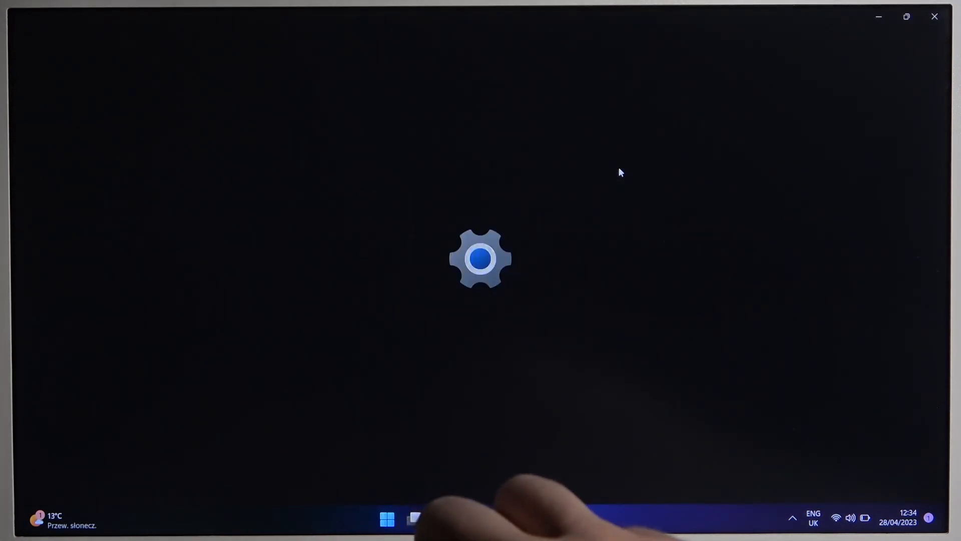
left_click(573, 518)
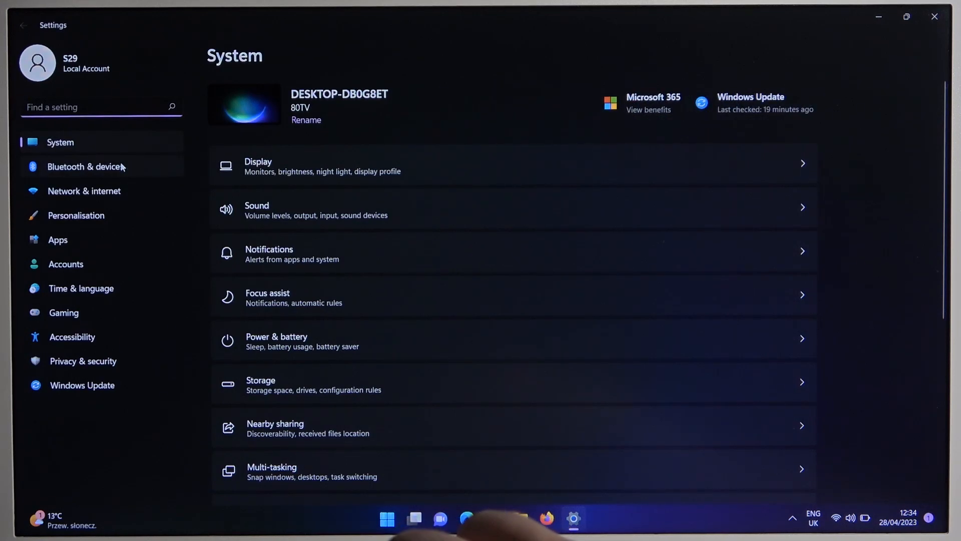
left_click(84, 166)
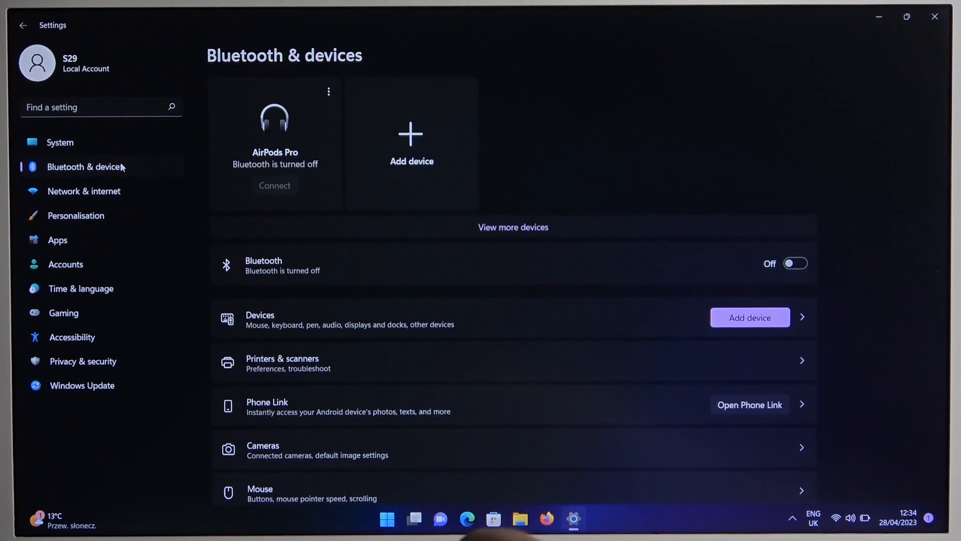
Step: Turn Bluetooth on and begin scanning for a new device to add
left_click(795, 263)
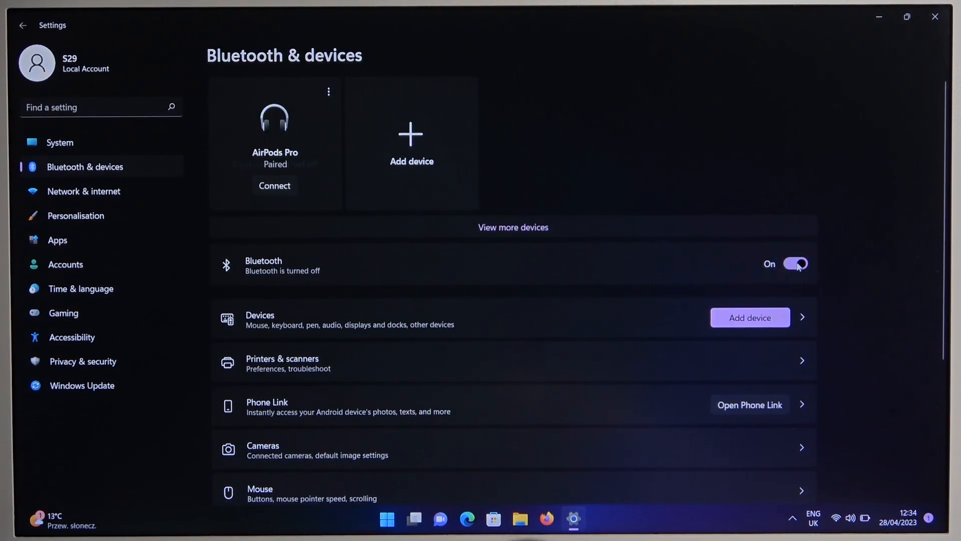
left_click(796, 264)
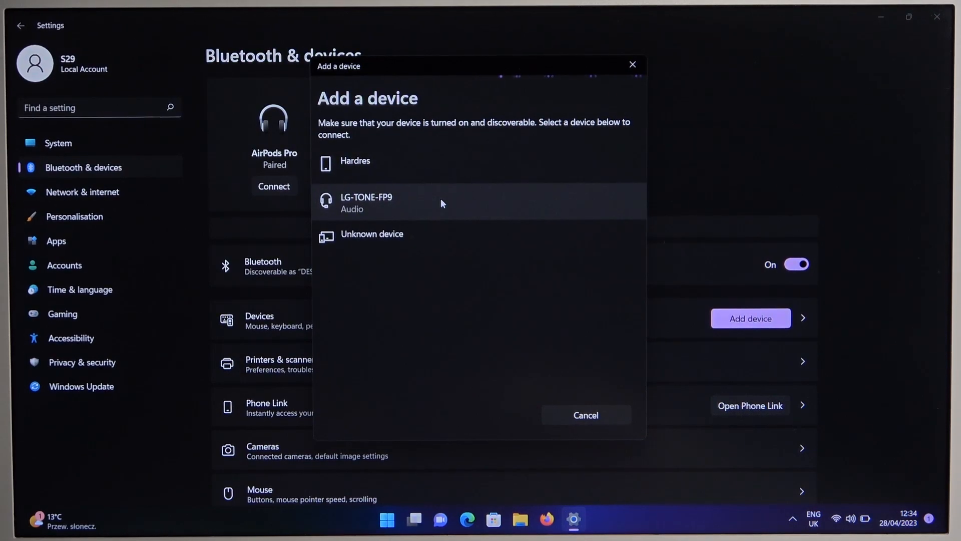
Step: Pair the LG-TONE-FP9 earbuds from the scan list and dismiss the confirmation
left_click(366, 202)
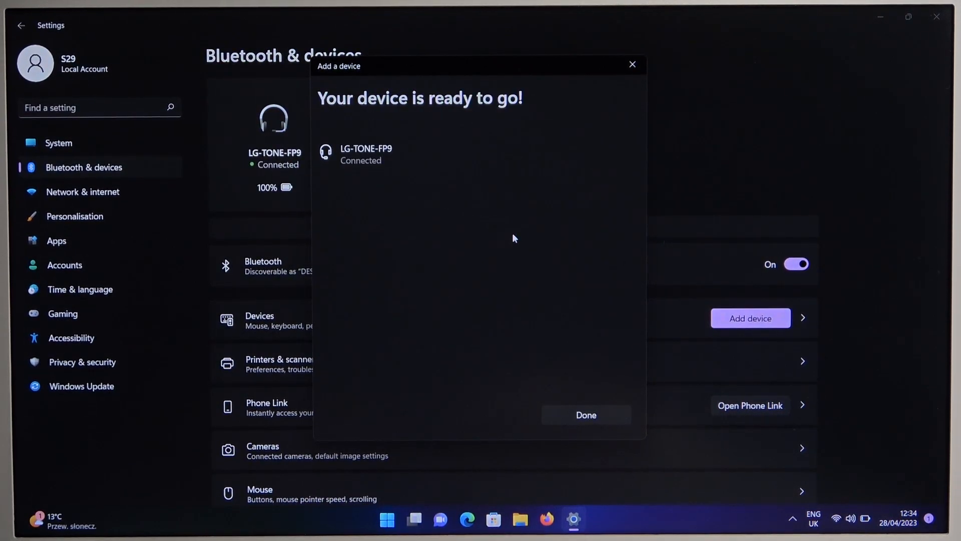
left_click(585, 415)
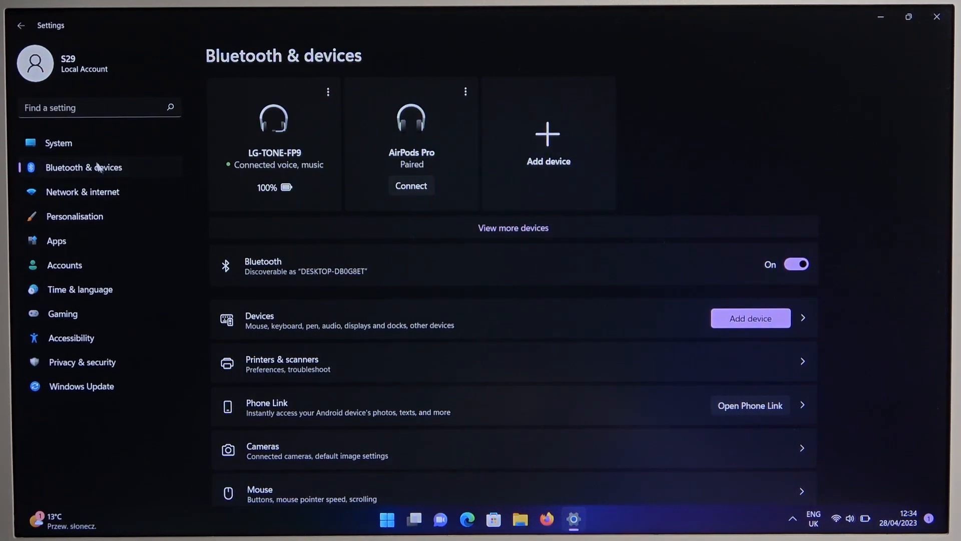
Step: On System > Sound, set Zestaw słuchawkowy (LG-TONE-FP9) as the input, then return to Bluetooth & devices
left_click(58, 143)
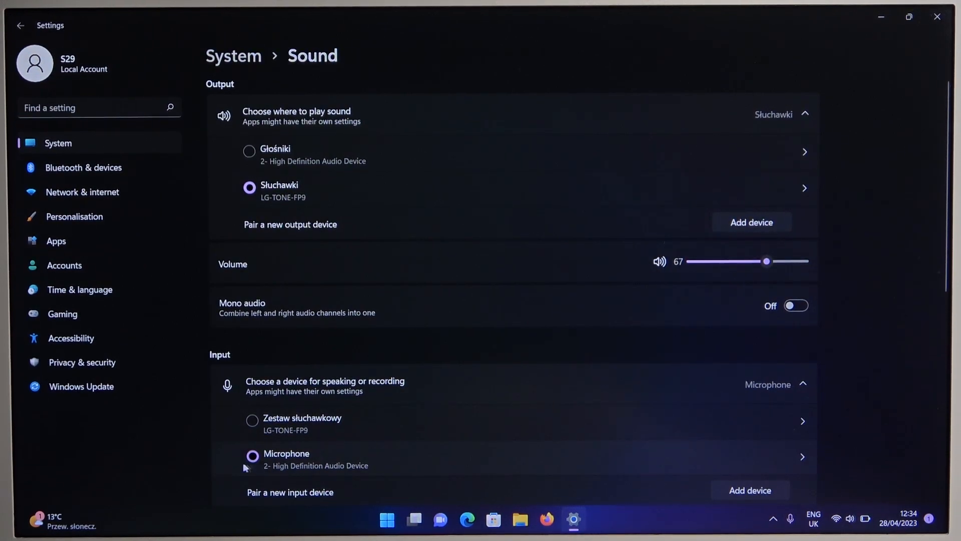
left_click(252, 422)
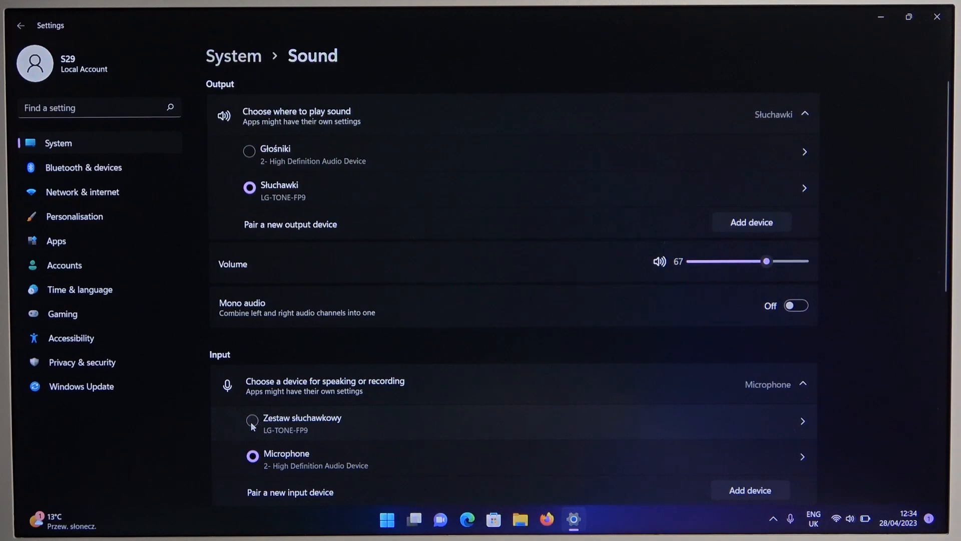
left_click(251, 421)
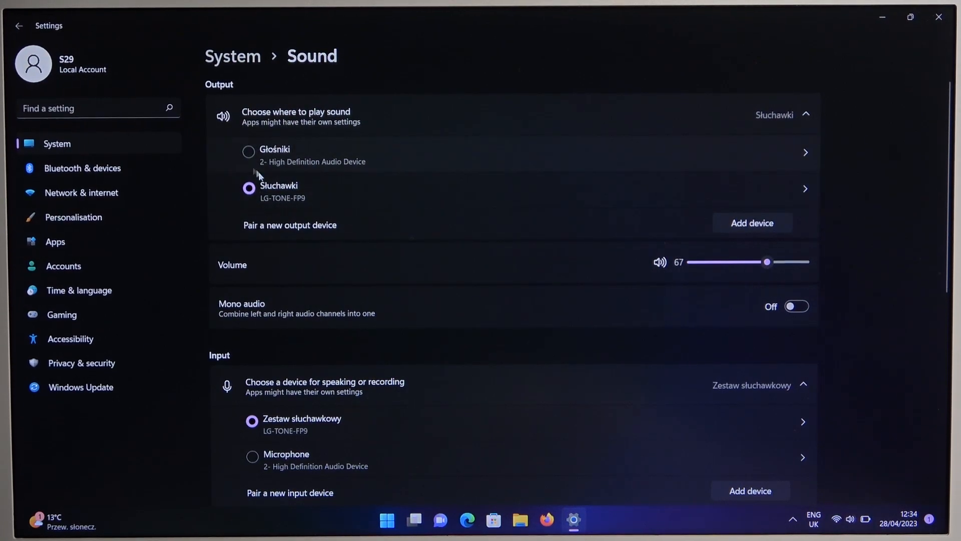
left_click(82, 167)
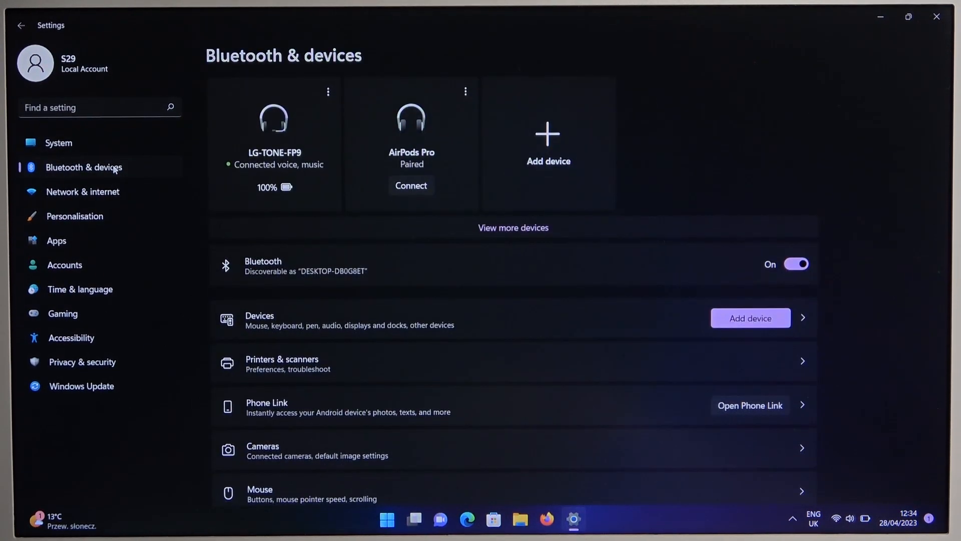